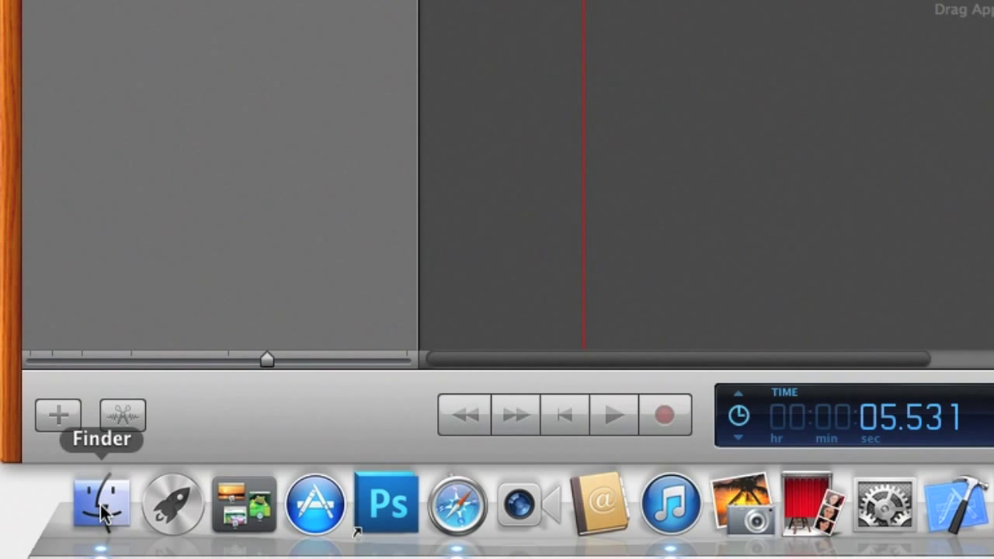
Open Finder on Downloads to show the Loopset 10 78bpm Cm loop files.
{"action": "left_click", "coordinate": [99, 503]}
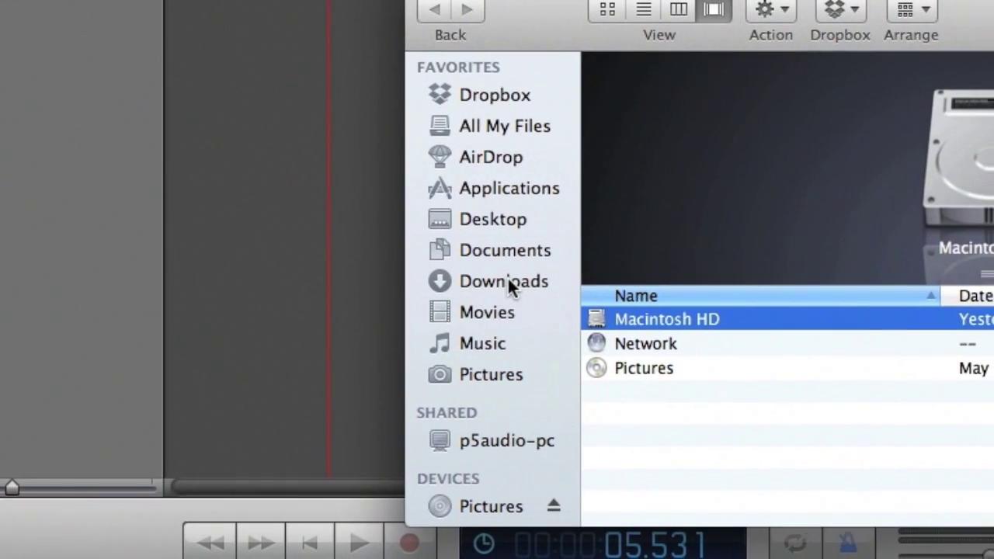
{"action": "left_click", "coordinate": [503, 281]}
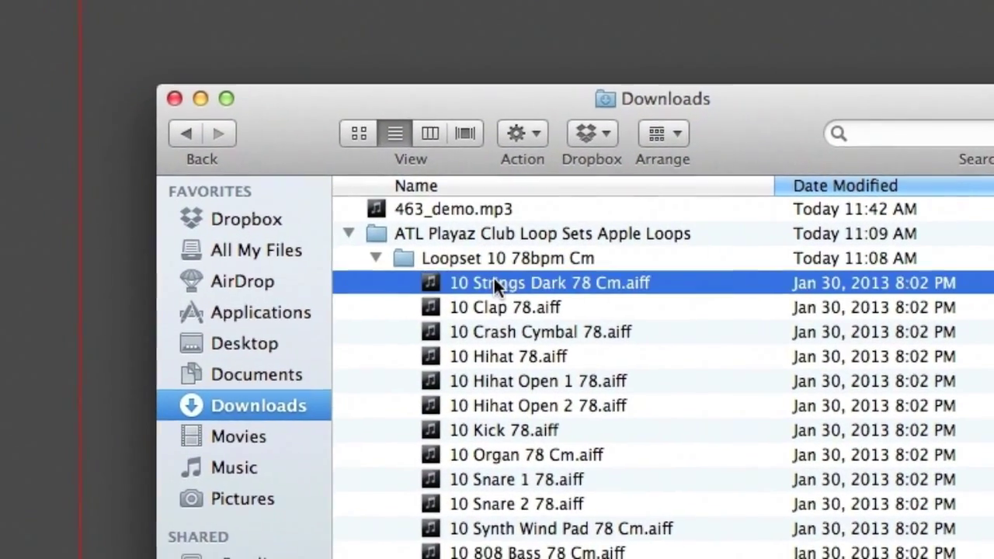
Drag all Loopset 10 loop files into GarageBand as tracks, then close the Downloads window.
{"action": "key", "text": "cmd+a"}
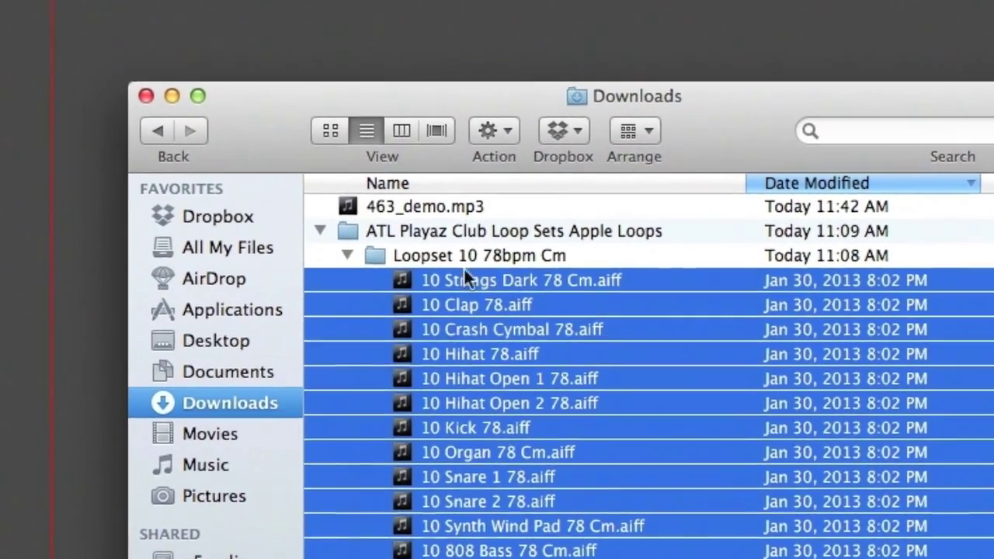
{"action": "left_click_drag", "start_coordinate": [505, 279], "coordinate": [217, 233]}
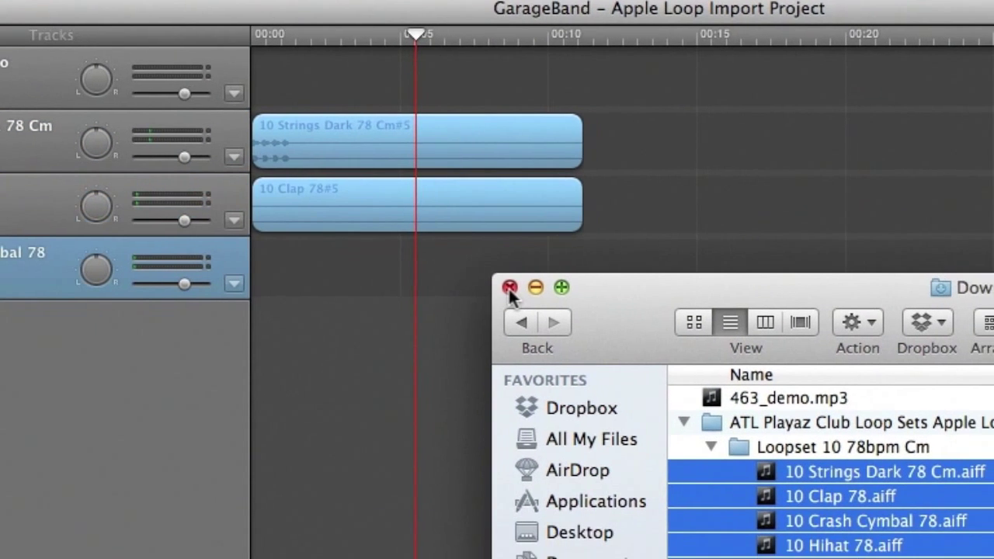
{"action": "left_click", "coordinate": [509, 287]}
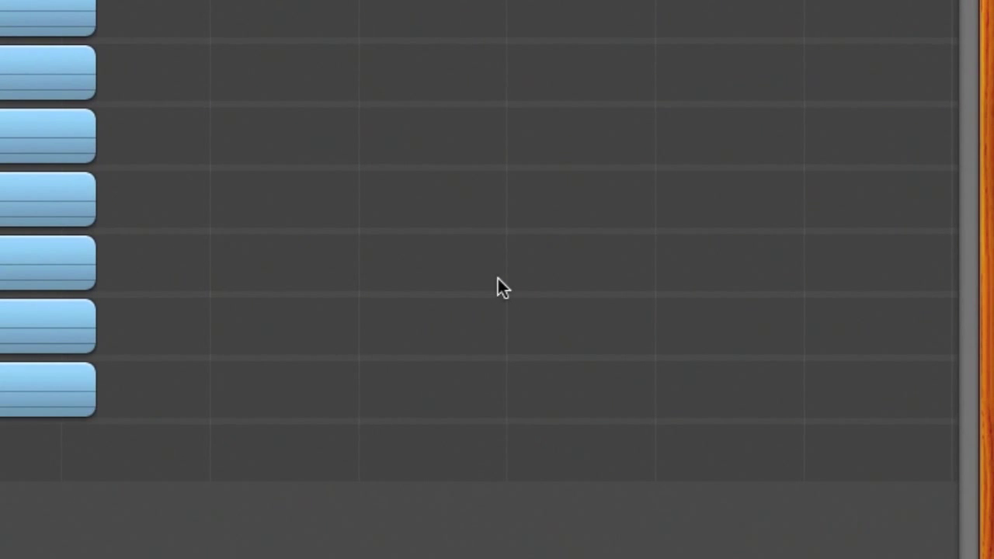
Scroll through the track list to review the imported Loopset 10 loop tracks.
{"action": "scroll", "scroll_direction": "down", "scroll_amount": 3}
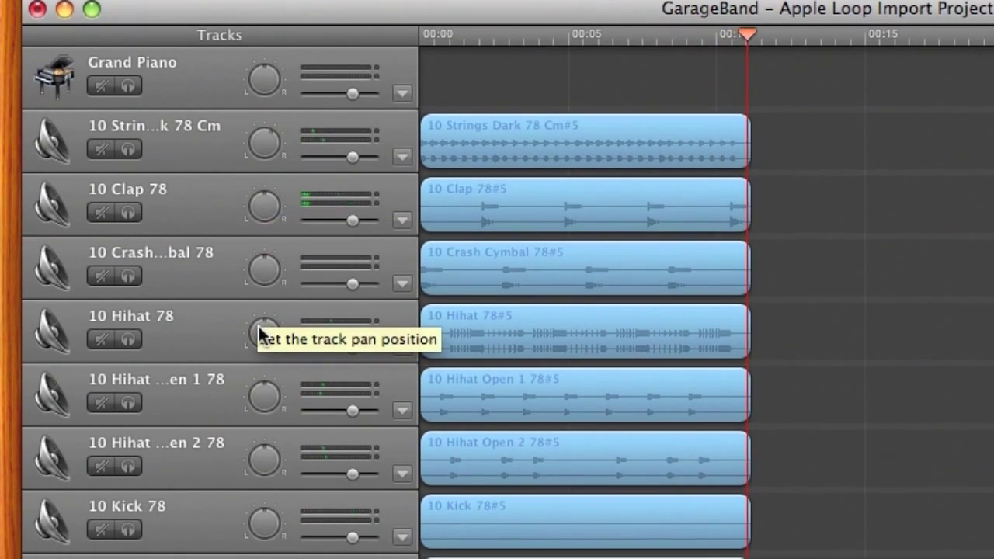
{"action": "scroll", "scroll_direction": "down", "scroll_amount": 3}
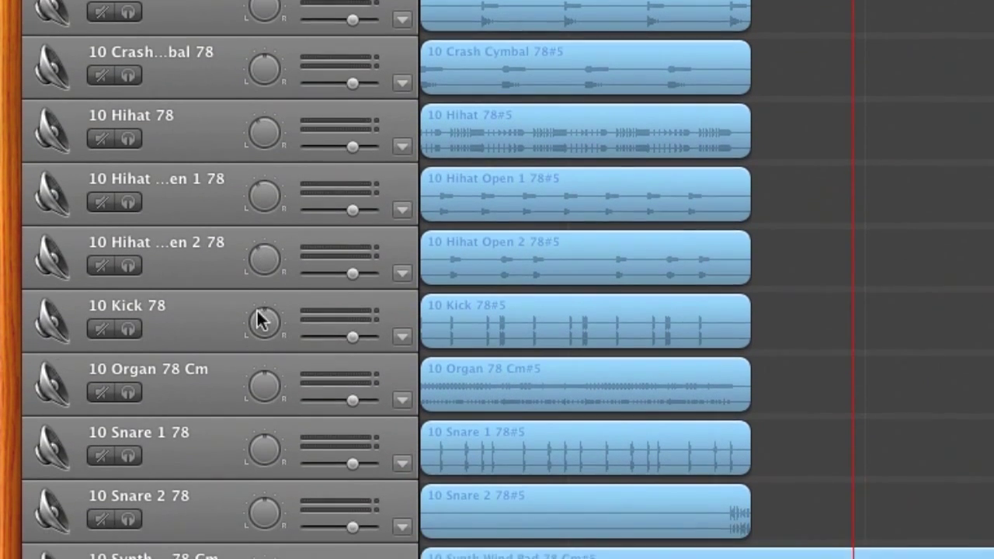
{"action": "scroll", "scroll_direction": "down", "scroll_amount": 3}
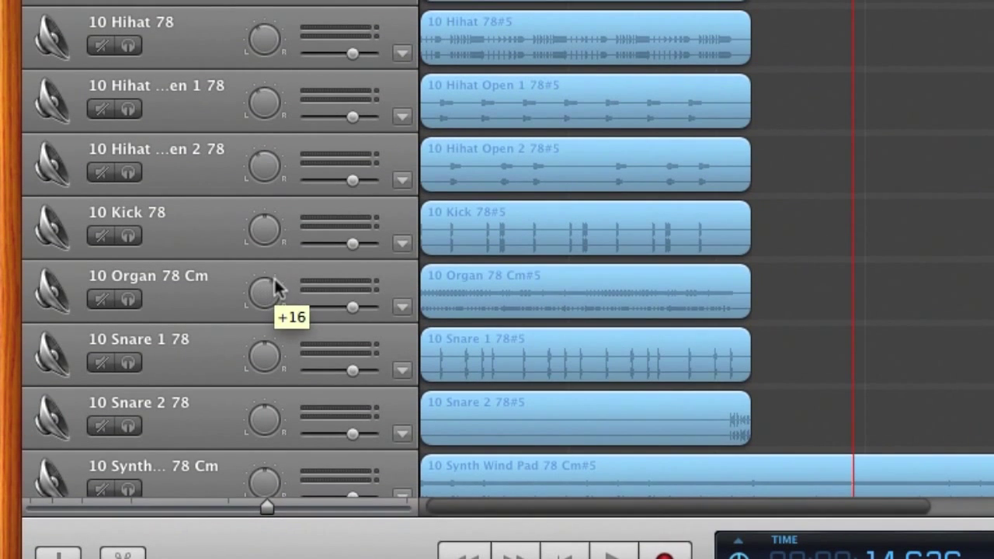
{"action": "scroll", "scroll_direction": "down", "scroll_amount": 3}
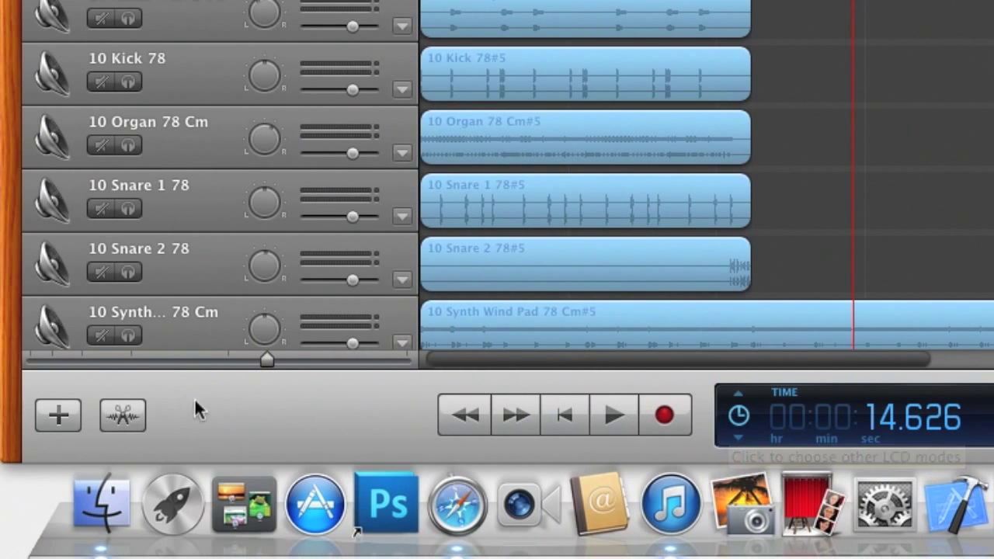
Open the region editor and switch the LCD to Project mode (C♯ minor, 86, 4/4).
{"action": "left_click", "coordinate": [122, 415]}
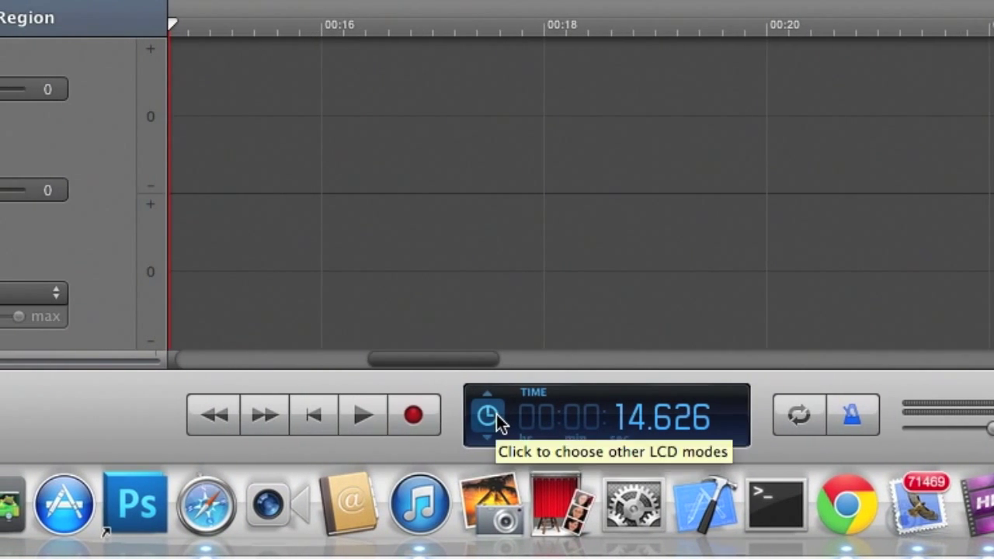
{"action": "left_click", "coordinate": [485, 414]}
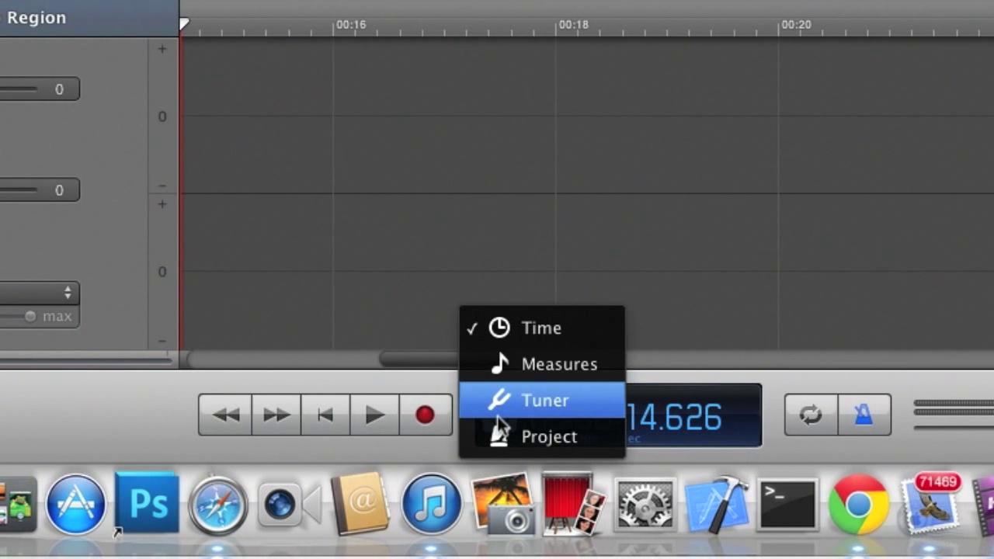
{"action": "mouse_move", "coordinate": [504, 437]}
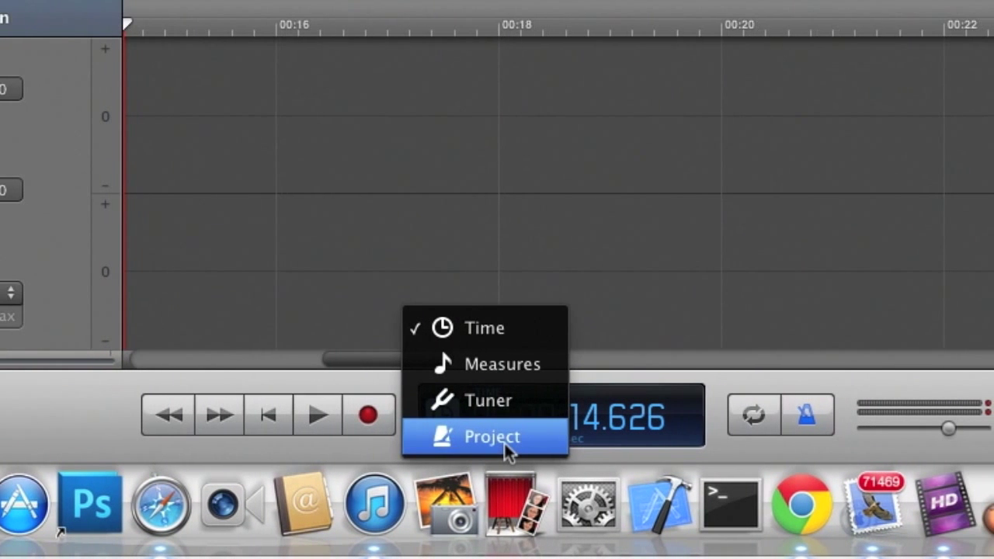
{"action": "left_click", "coordinate": [491, 435]}
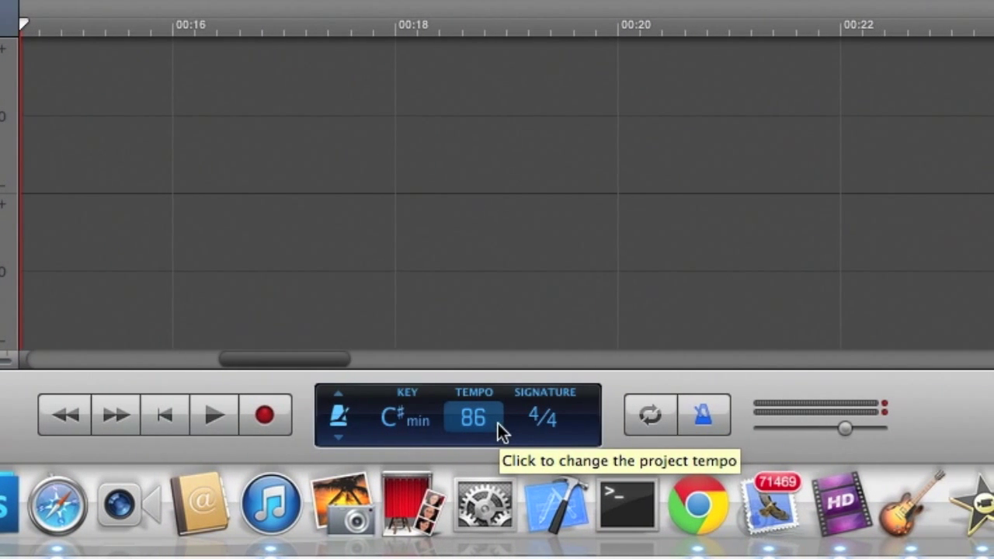
Drag the project tempo slider down from 86 to 77.
{"action": "left_click", "coordinate": [472, 417]}
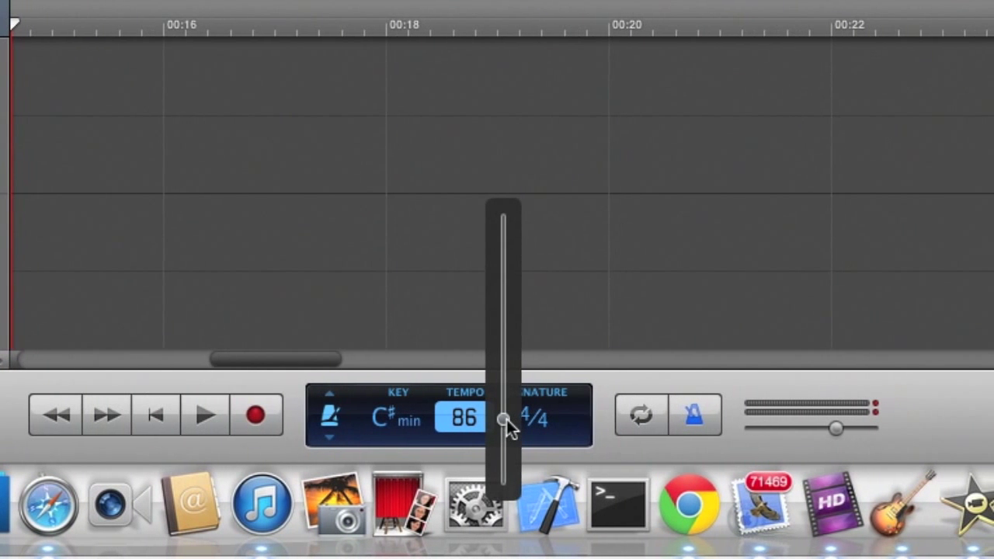
{"action": "left_click_drag", "start_coordinate": [505, 419], "coordinate": [501, 431]}
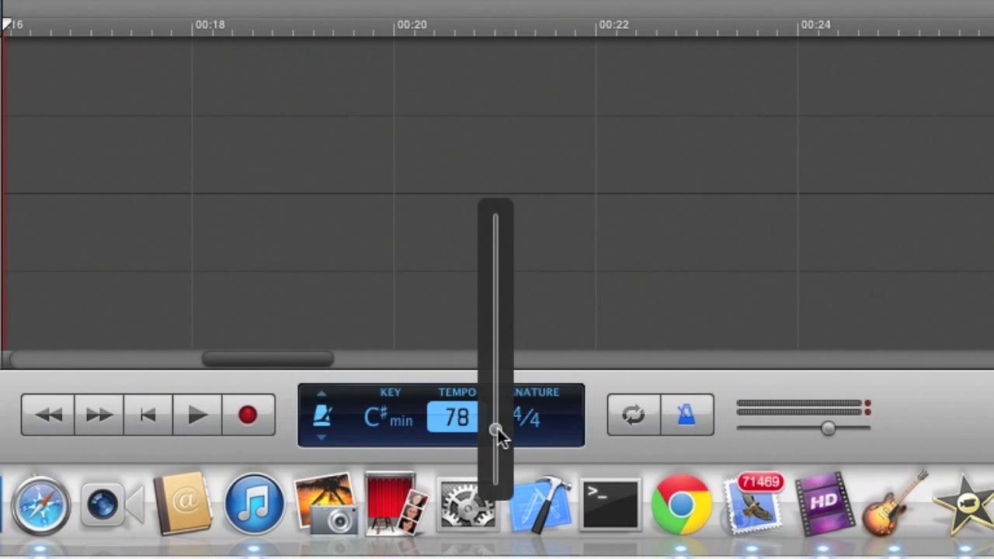
{"action": "left_click_drag", "start_coordinate": [500, 431], "coordinate": [517, 435]}
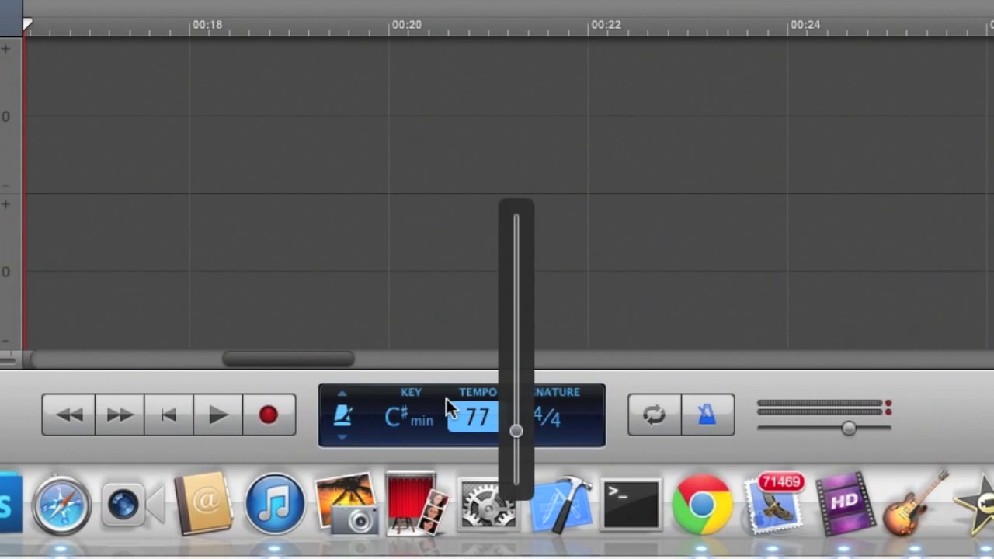
{"action": "left_click", "coordinate": [410, 417]}
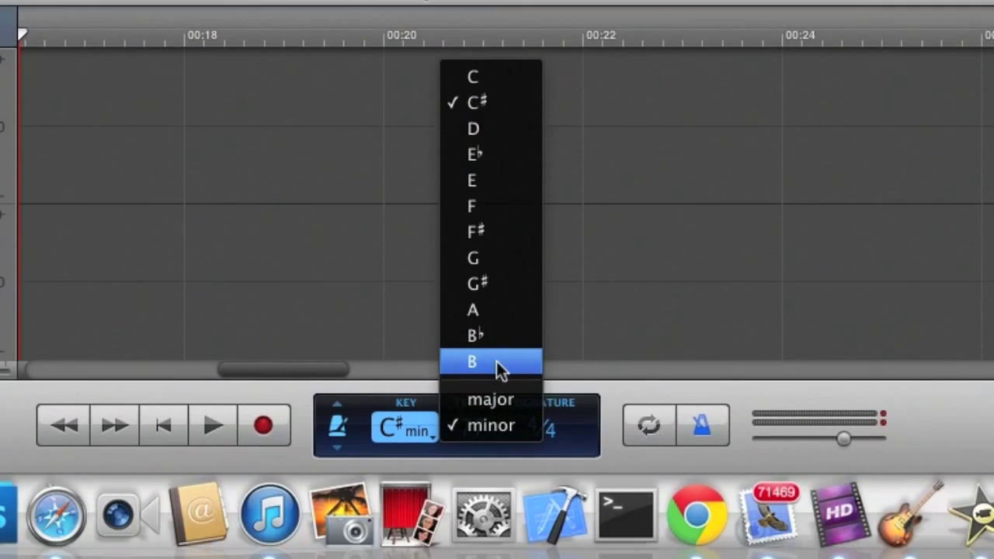
Pick B from the key menu so the project is in B minor.
{"action": "left_click", "coordinate": [472, 361]}
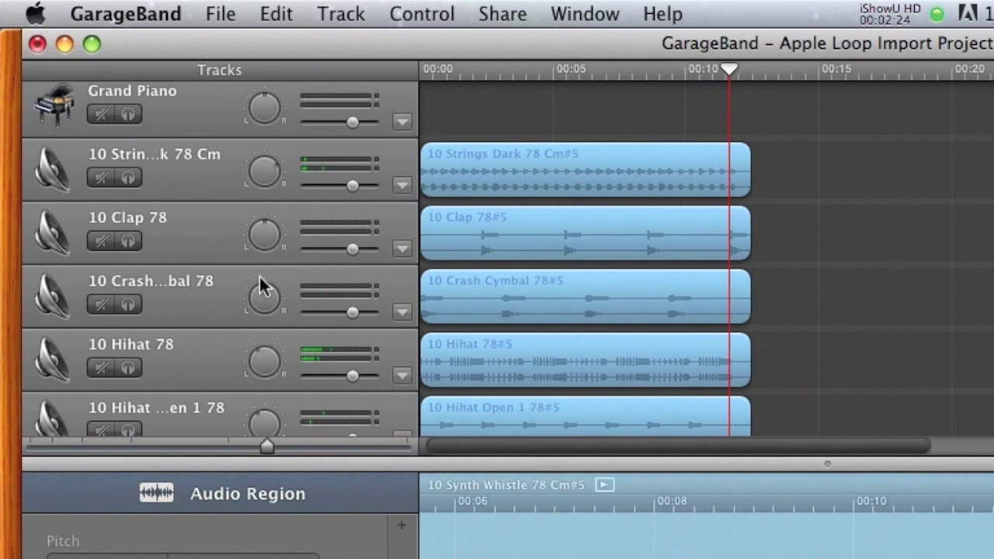
{"action": "scroll", "scroll_direction": "down", "scroll_amount": 3}
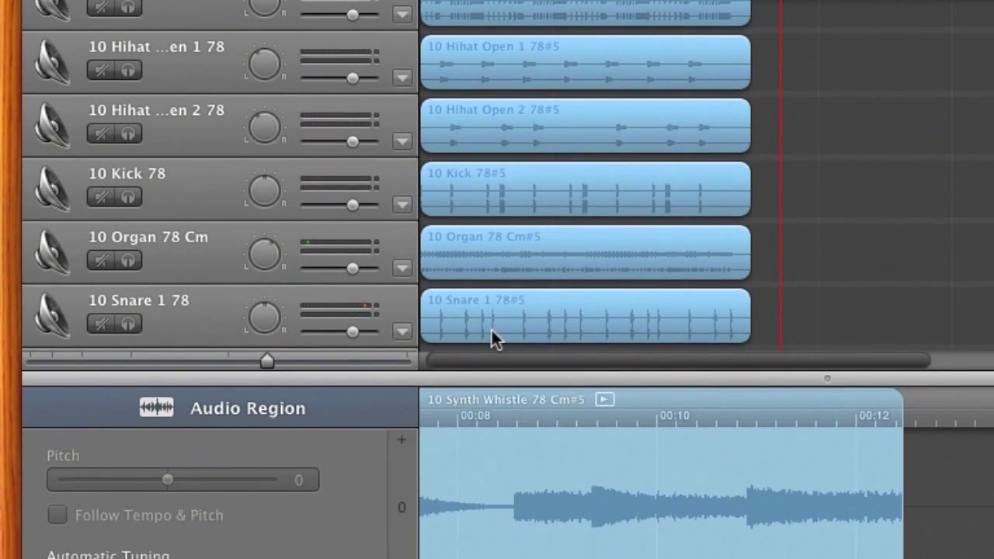